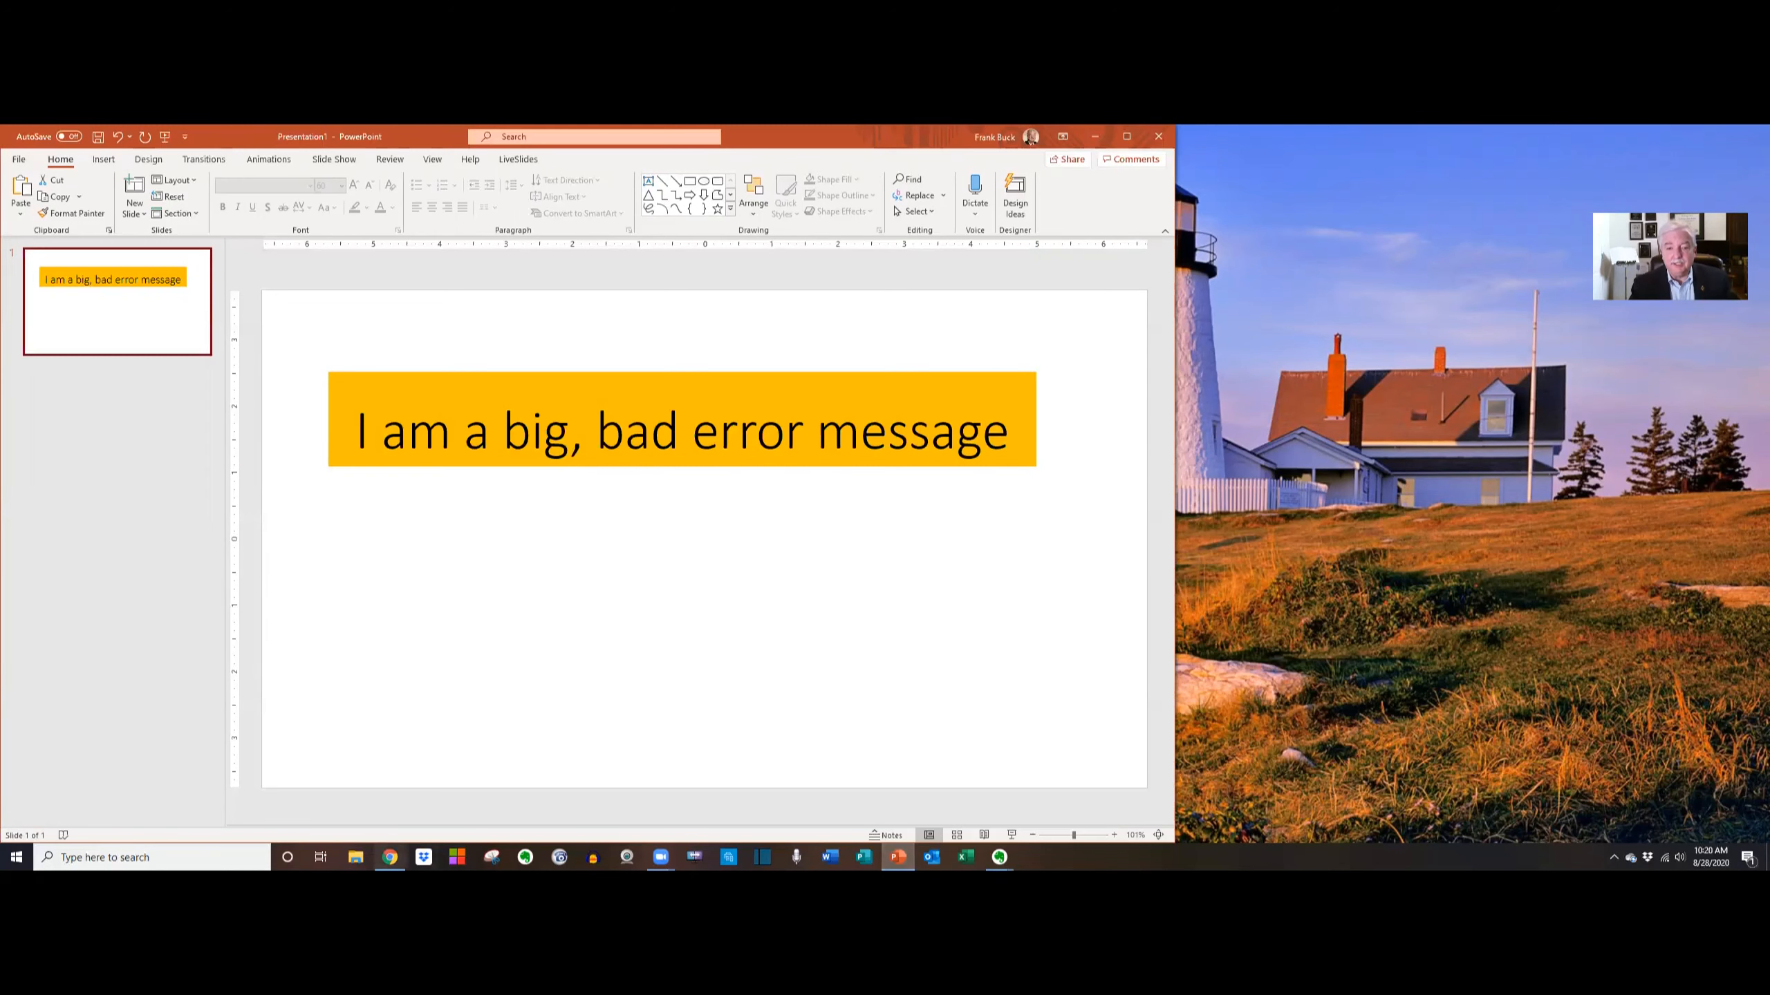
- Focus the PowerPoint window showing the 'big, bad error message' slide as the capture target
{"action": "left_click", "coordinate": [388, 857]}
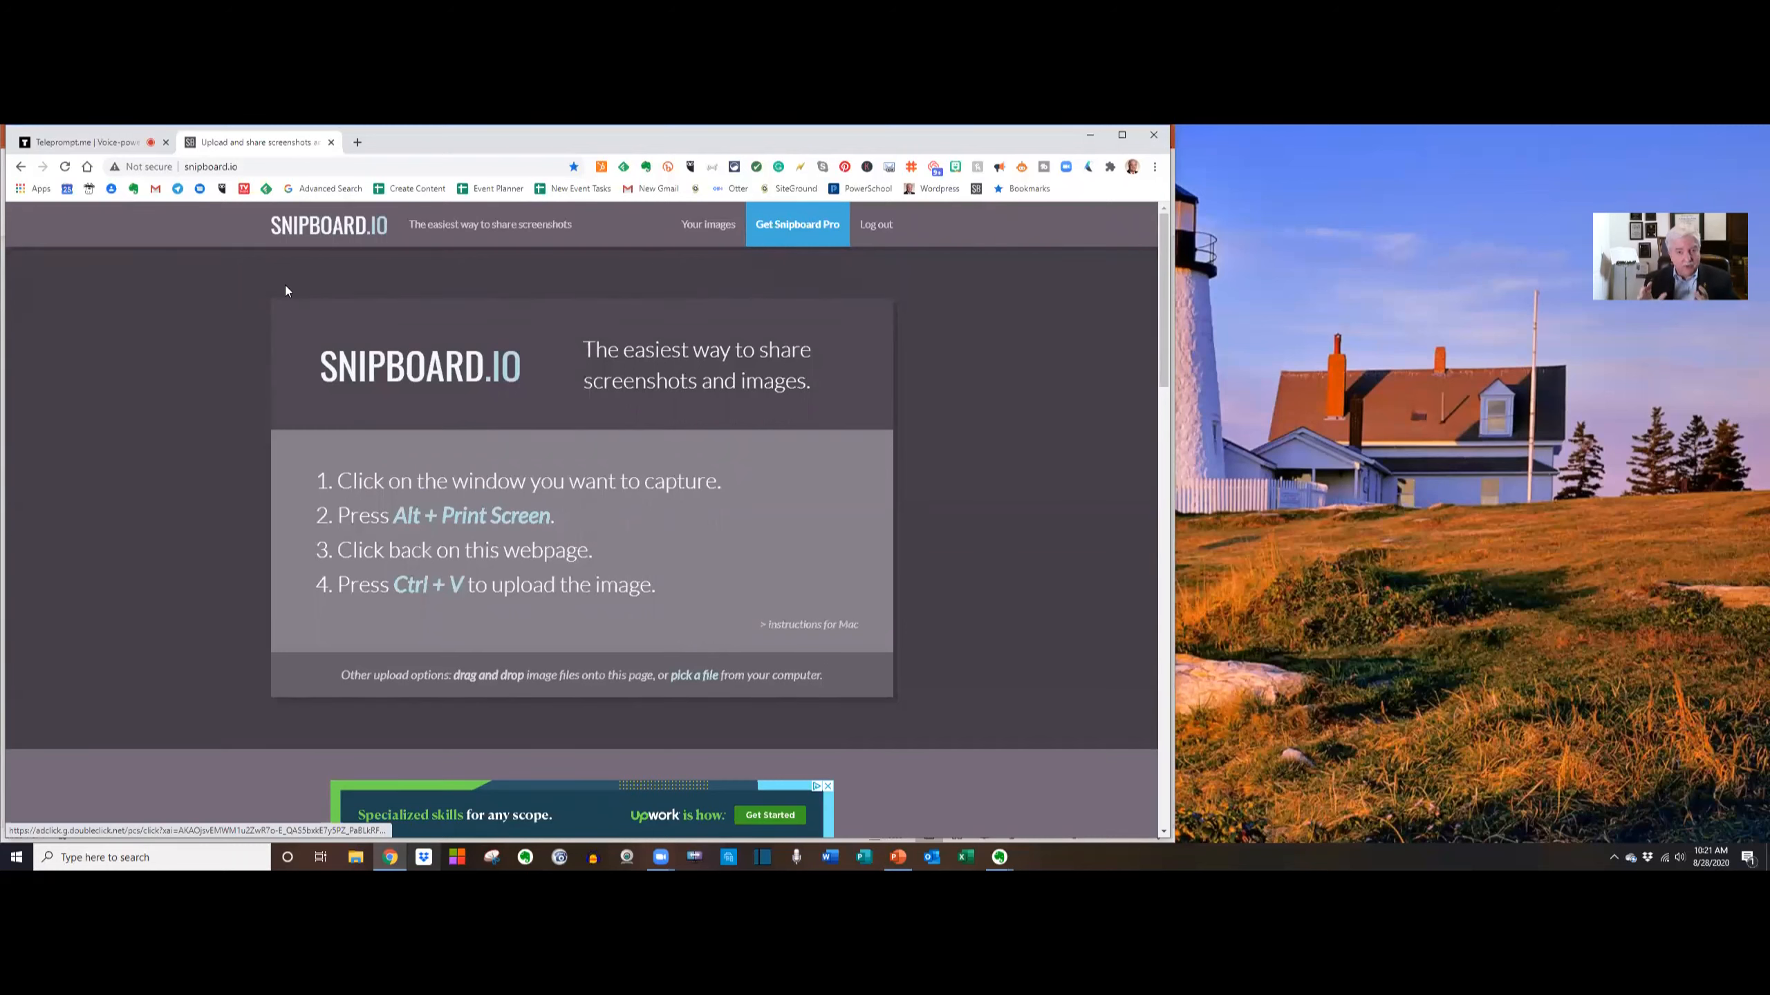
{"action": "mouse_move", "coordinate": [257, 367]}
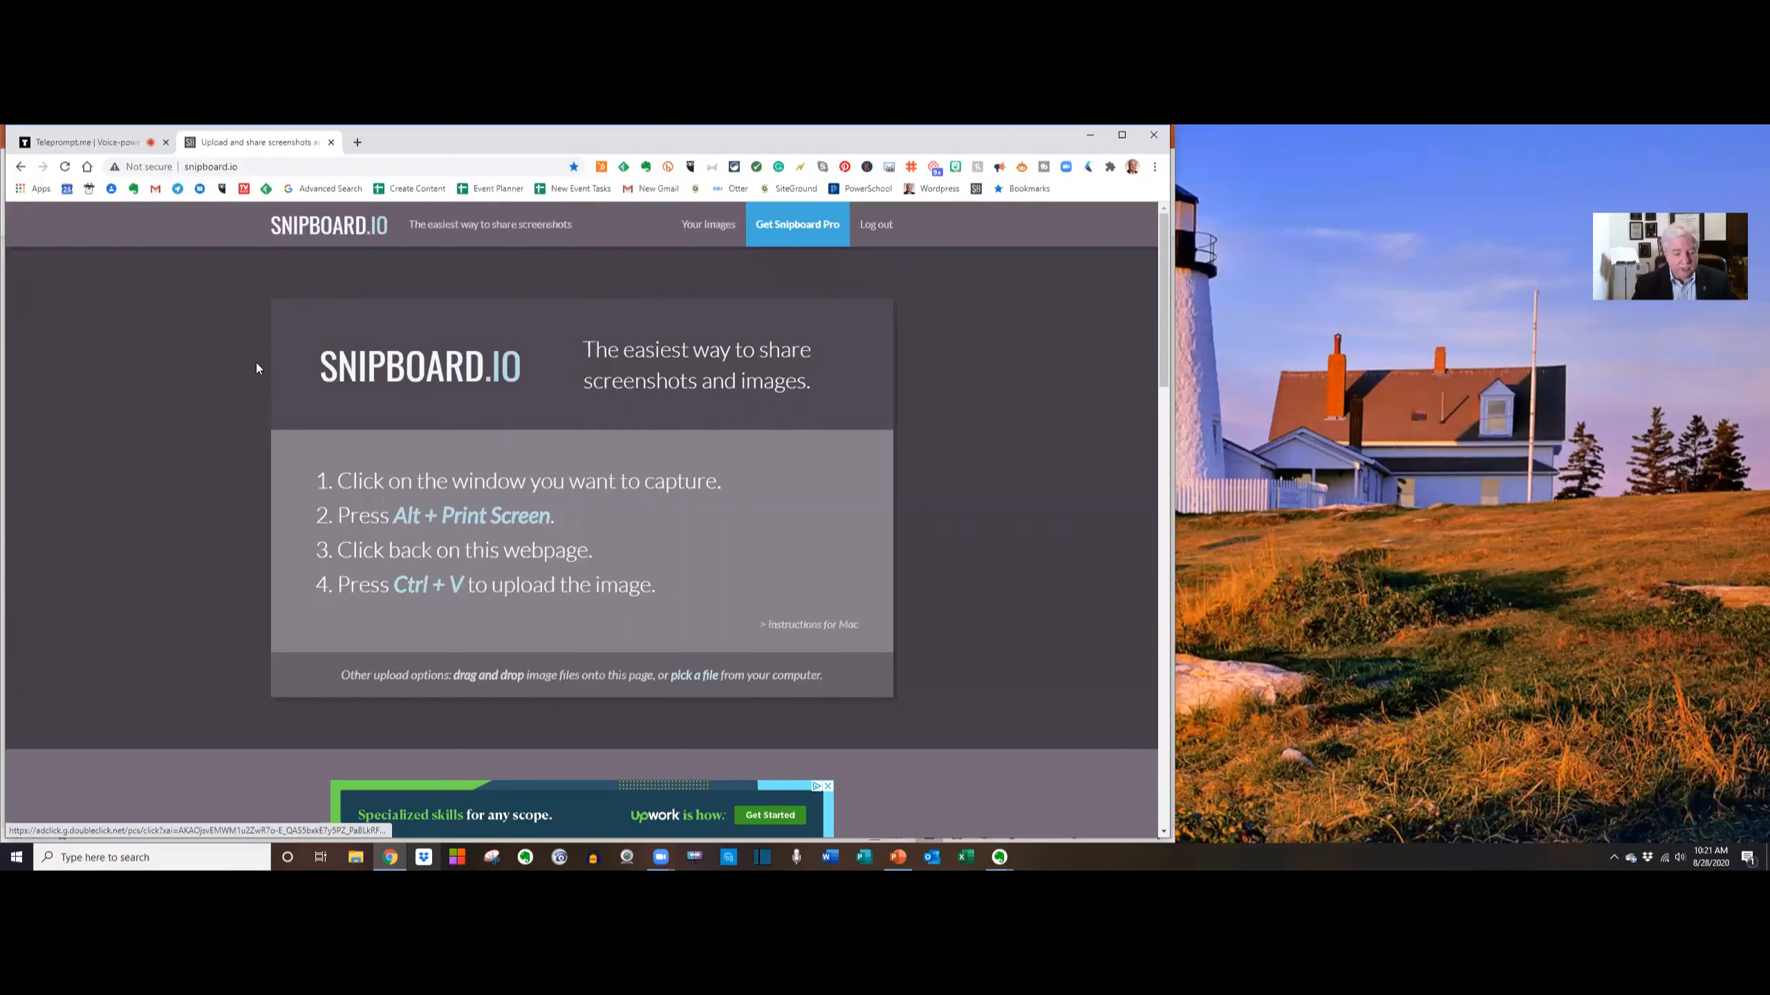
- Paste the captured slide screenshot into the Snipboard.io page to upload it
{"action": "key", "text": "ctrl+v"}
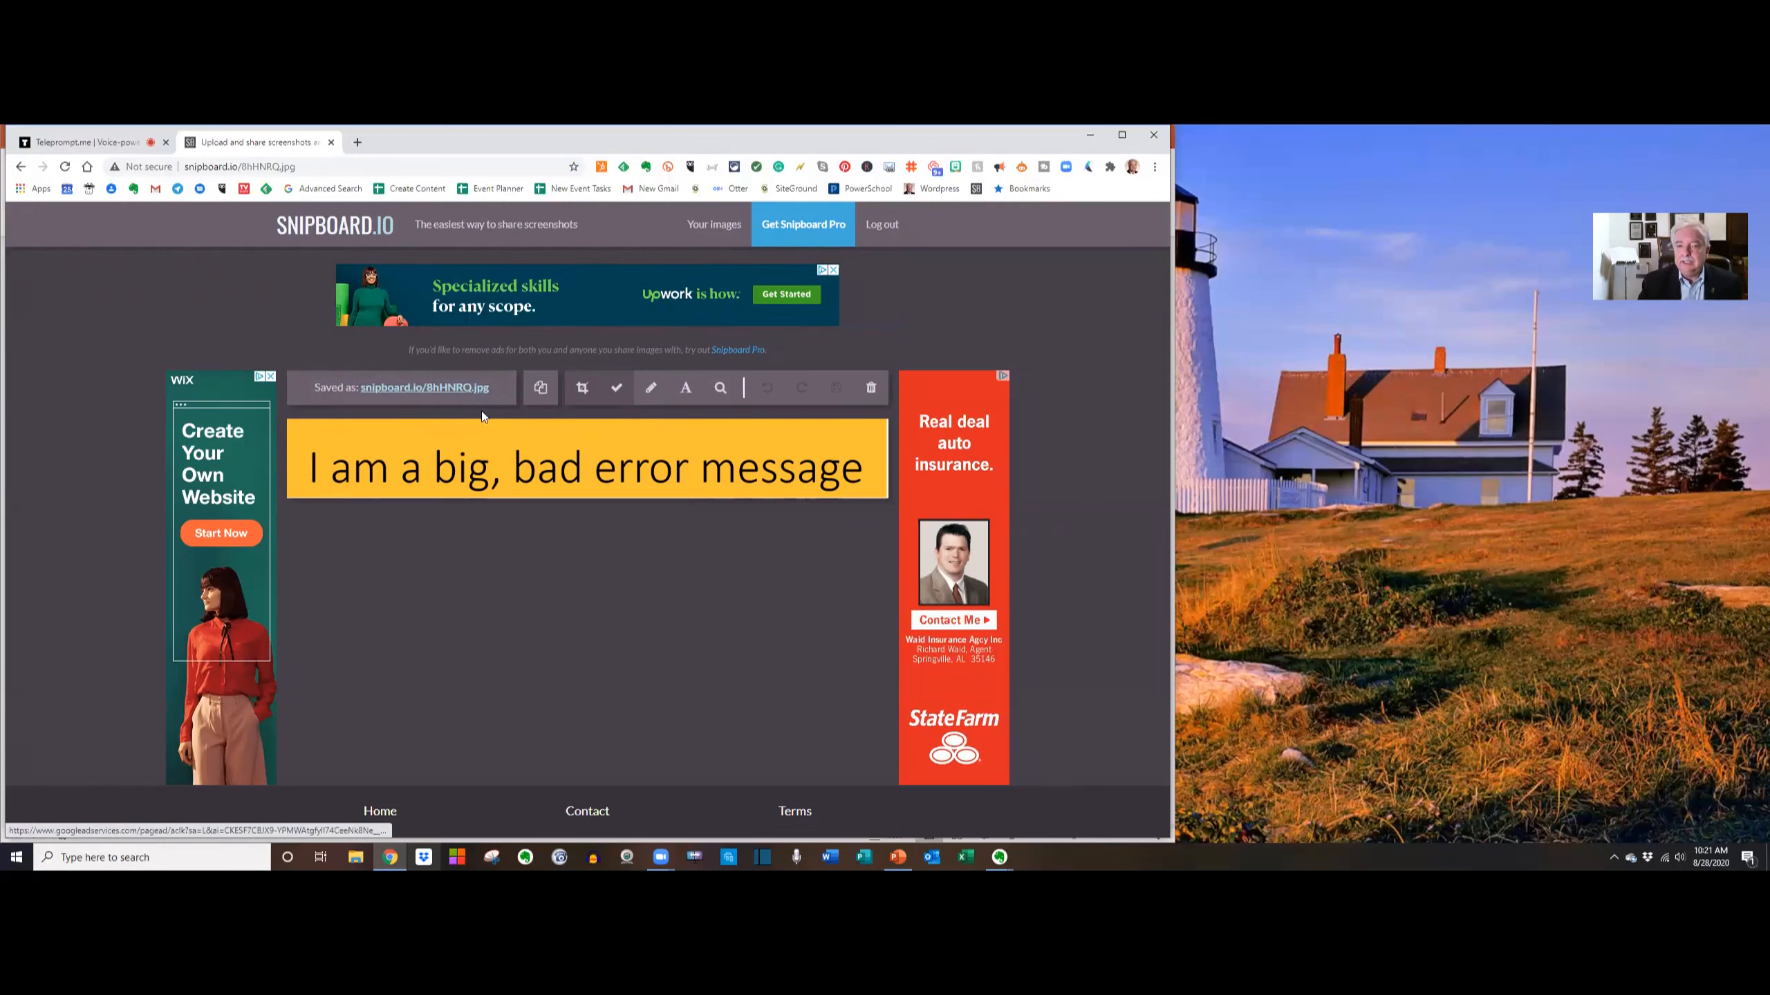
{"action": "mouse_move", "coordinate": [495, 391]}
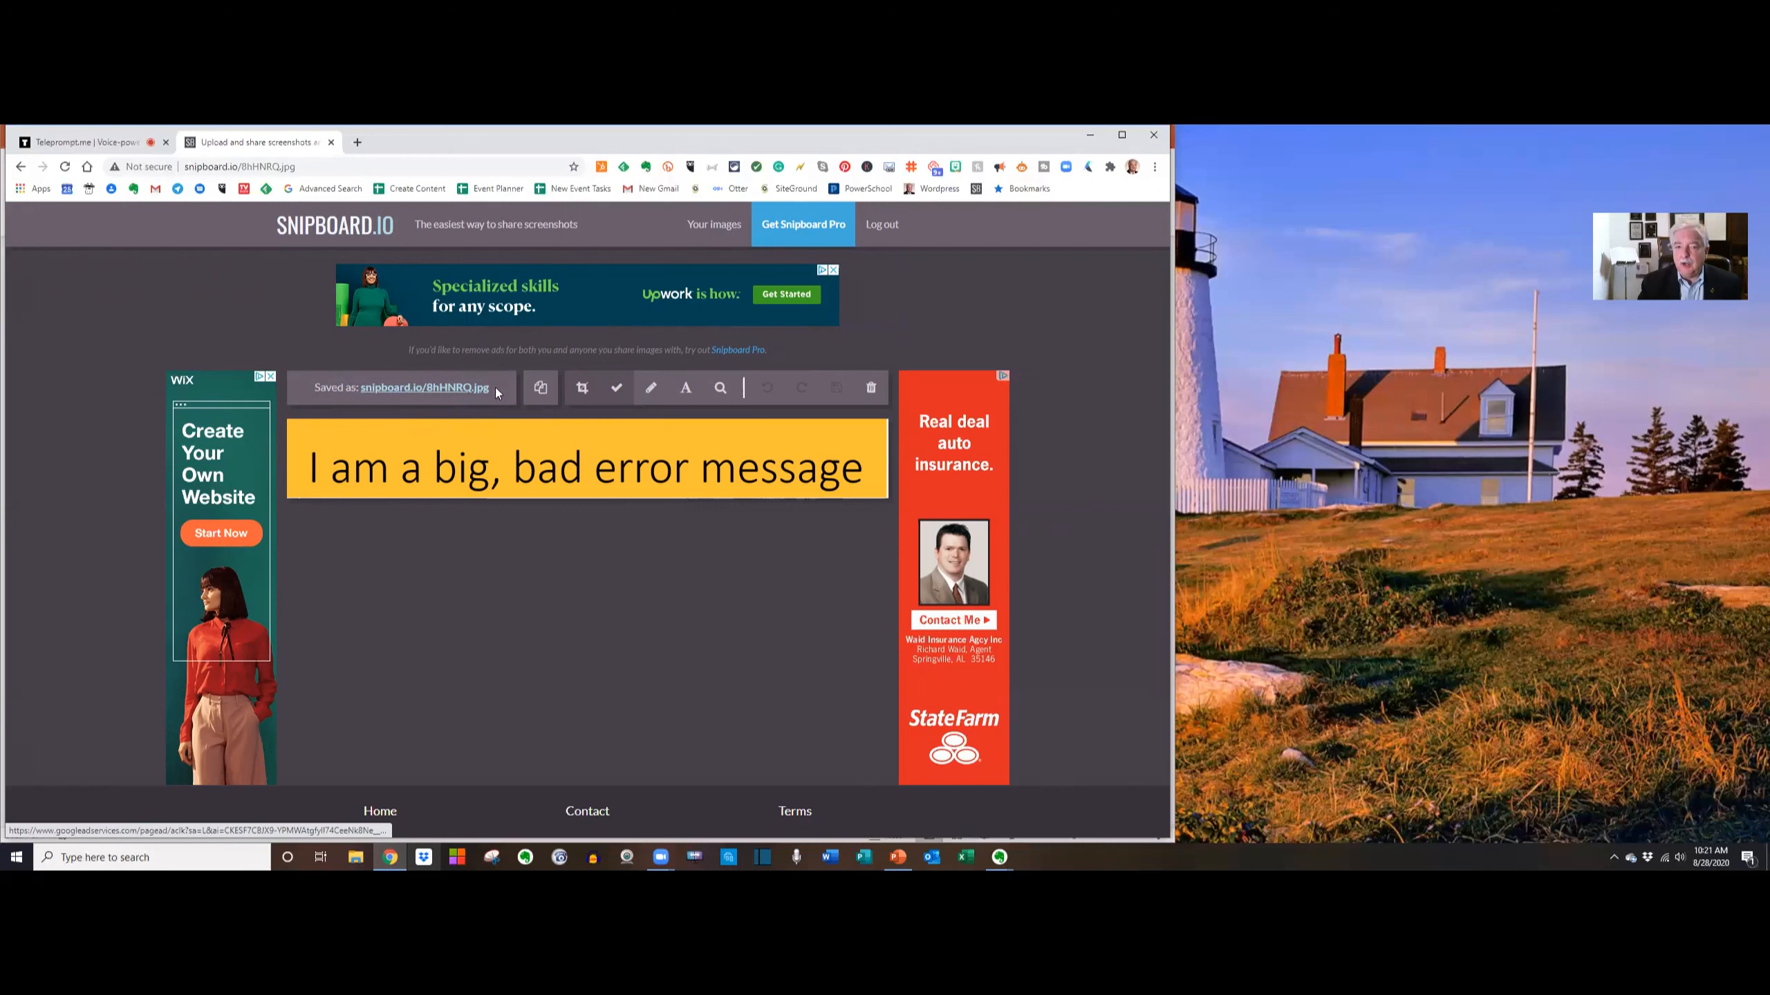
{"action": "mouse_move", "coordinate": [406, 404]}
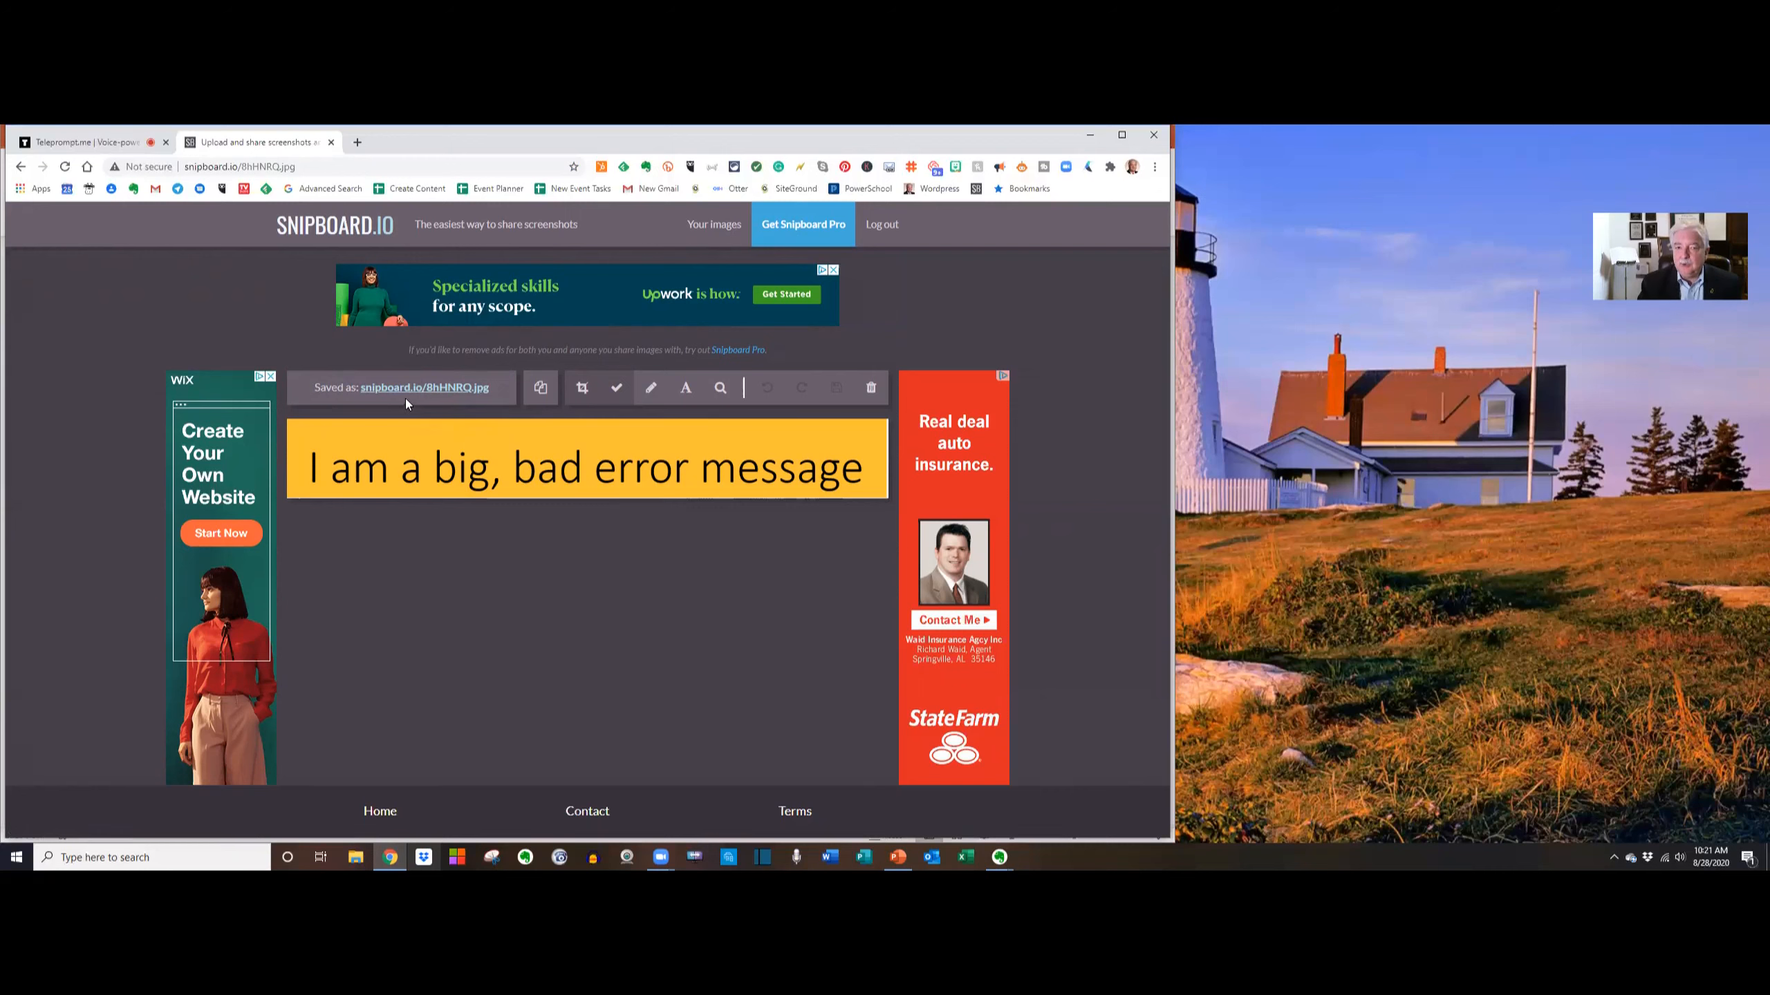
{"action": "mouse_move", "coordinate": [423, 387]}
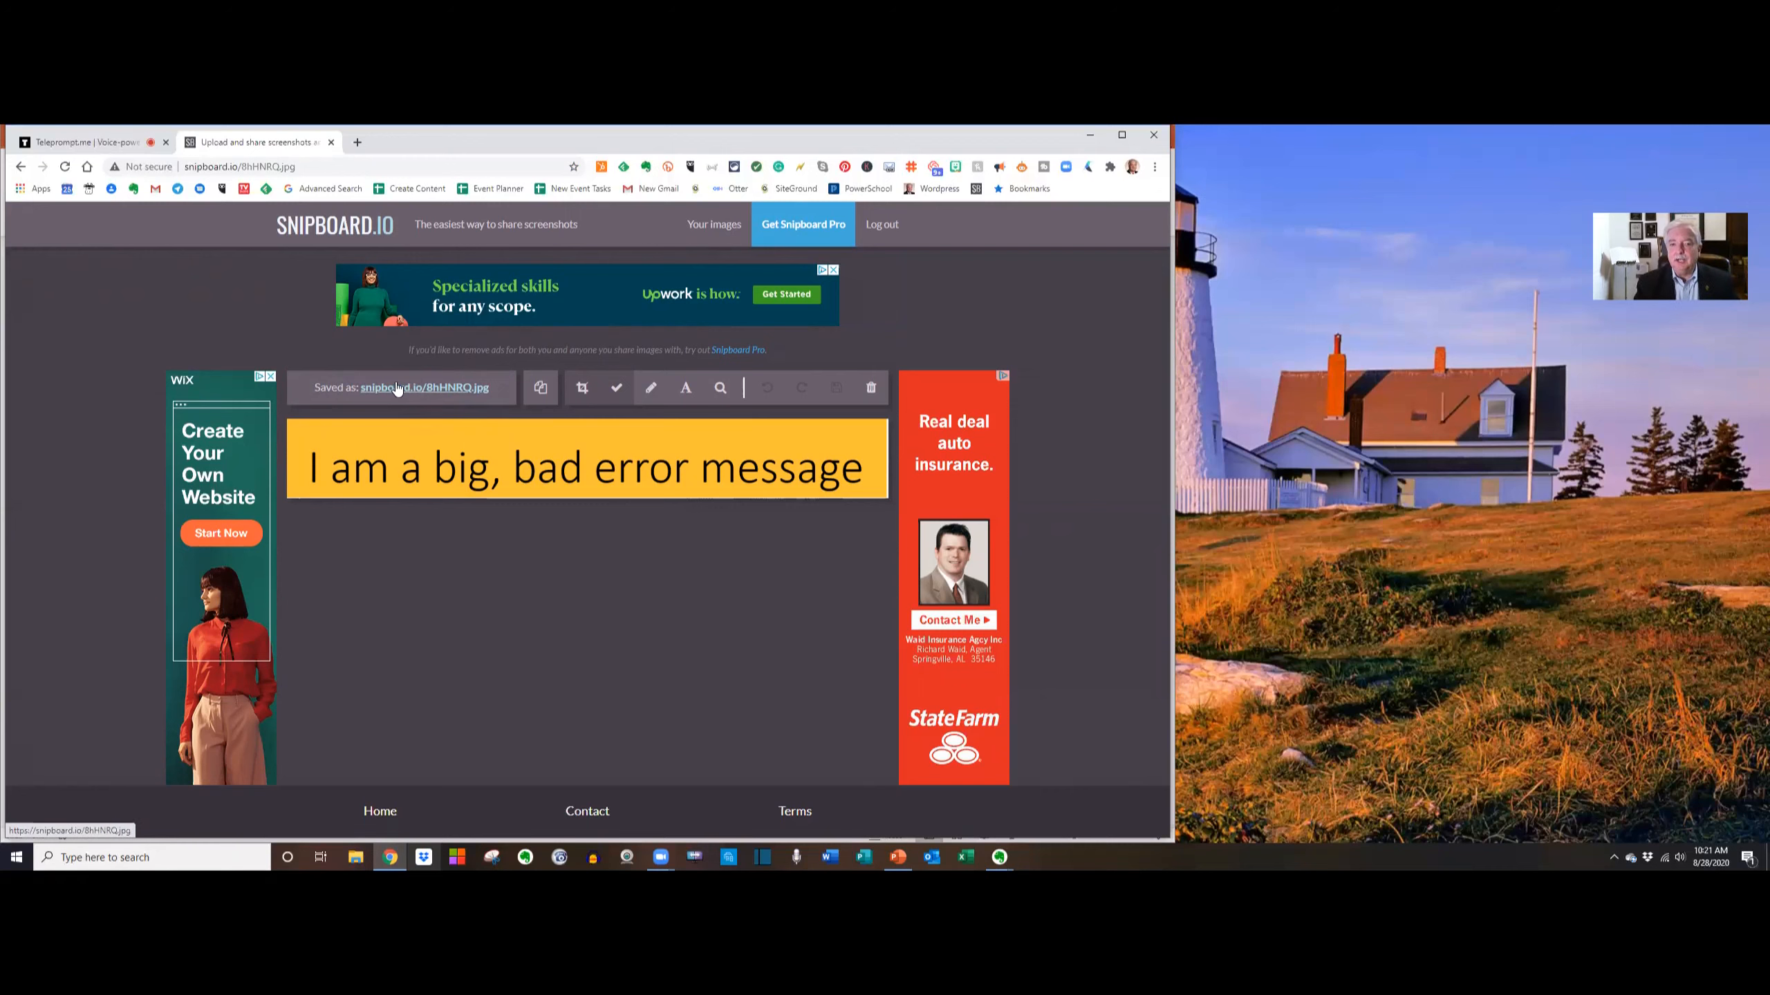